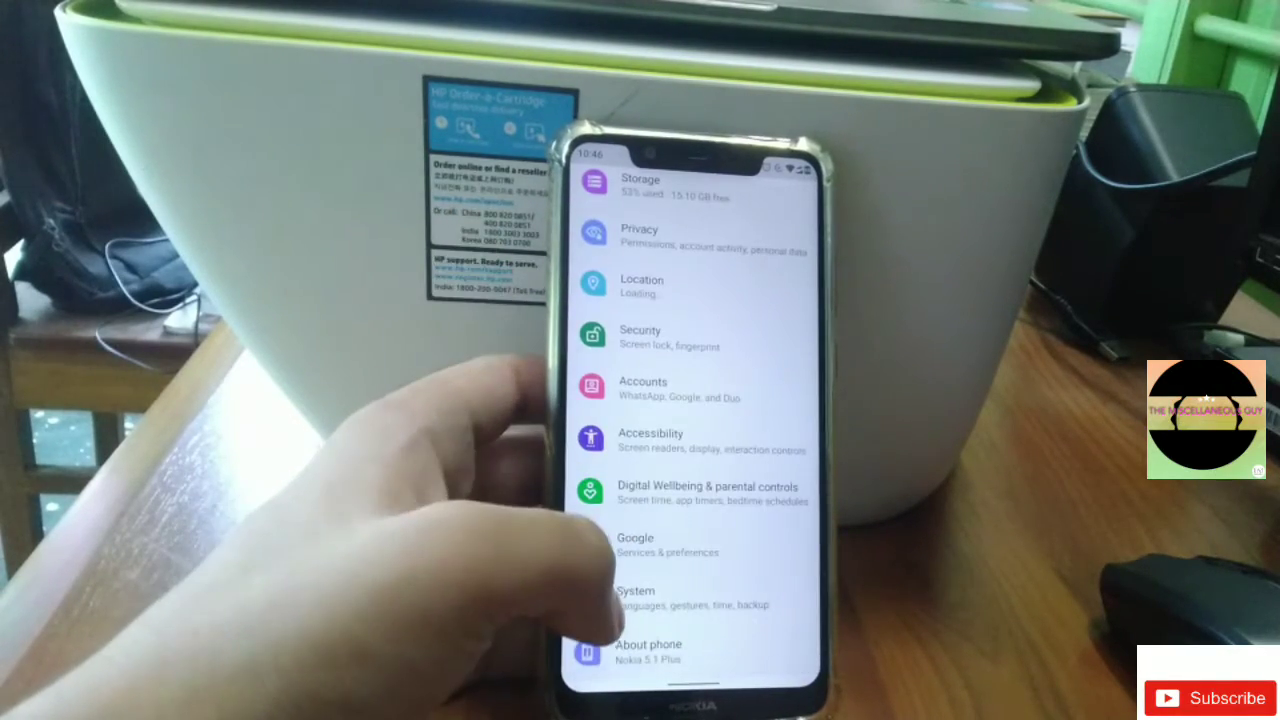
- Open System > System update to confirm Android 10 with the 5 July 2020 patch
click(635, 590)
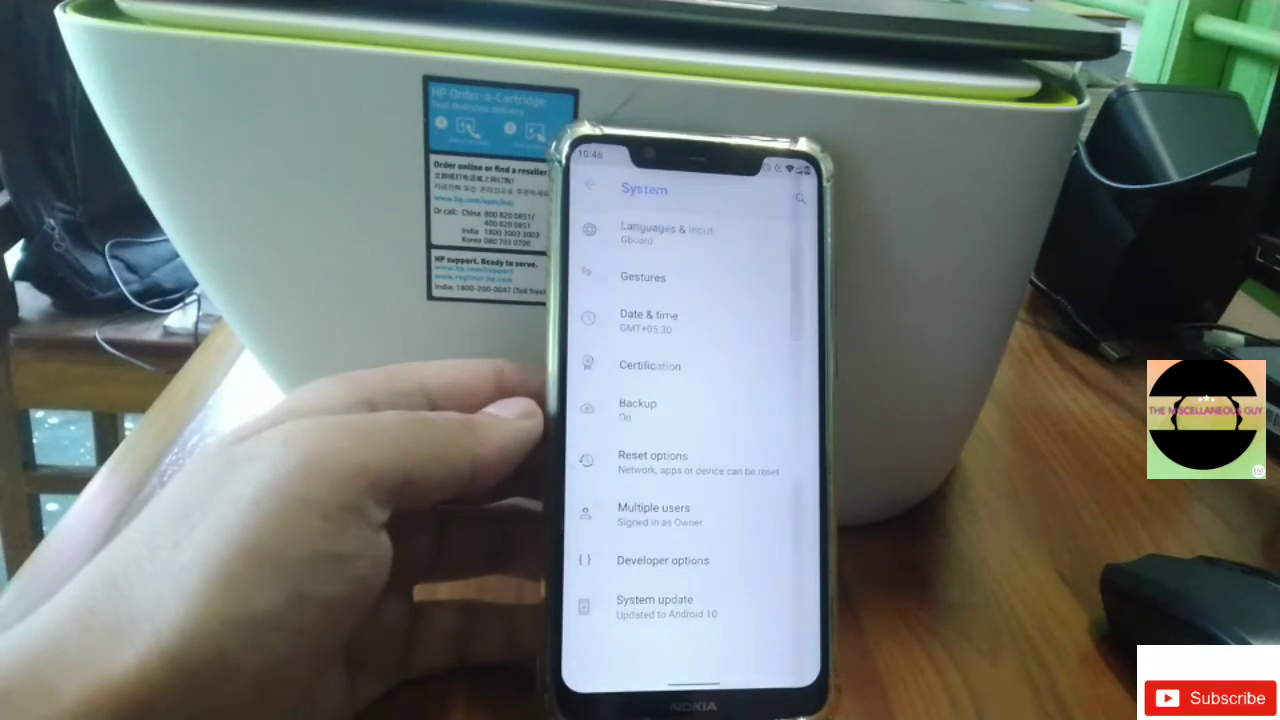
click(654, 605)
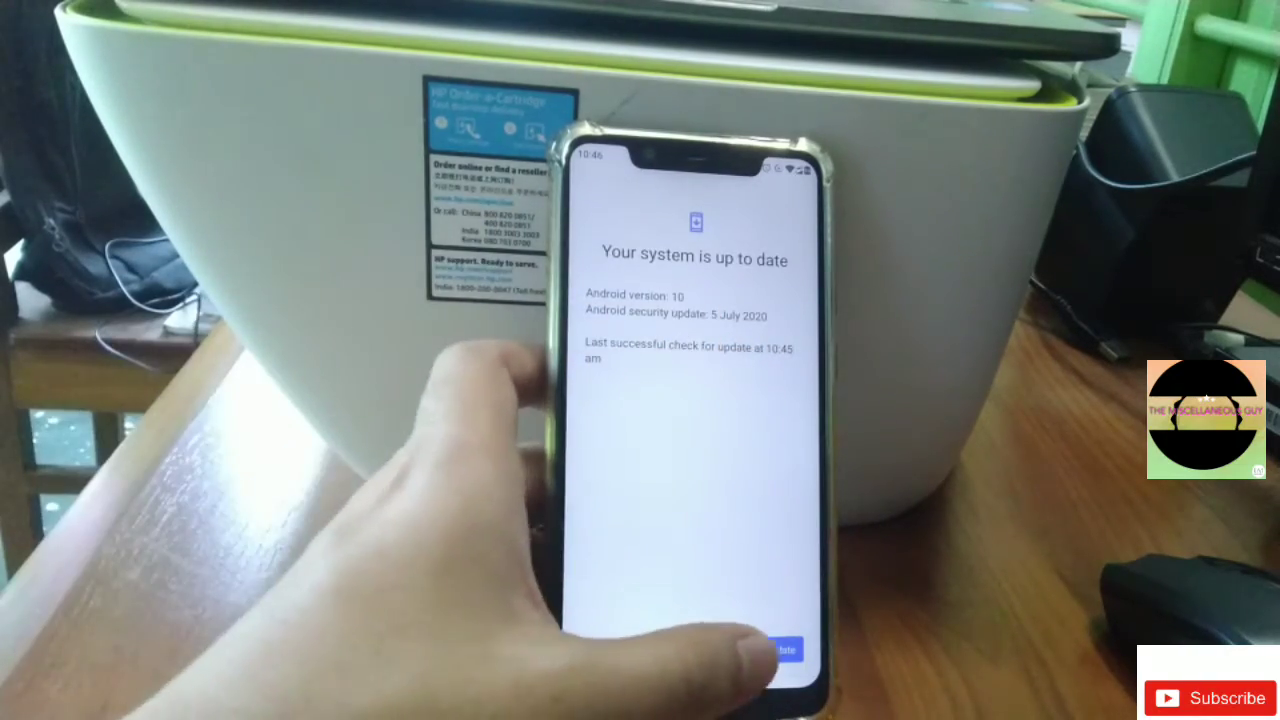
- Run another system update check from the update page
click(785, 649)
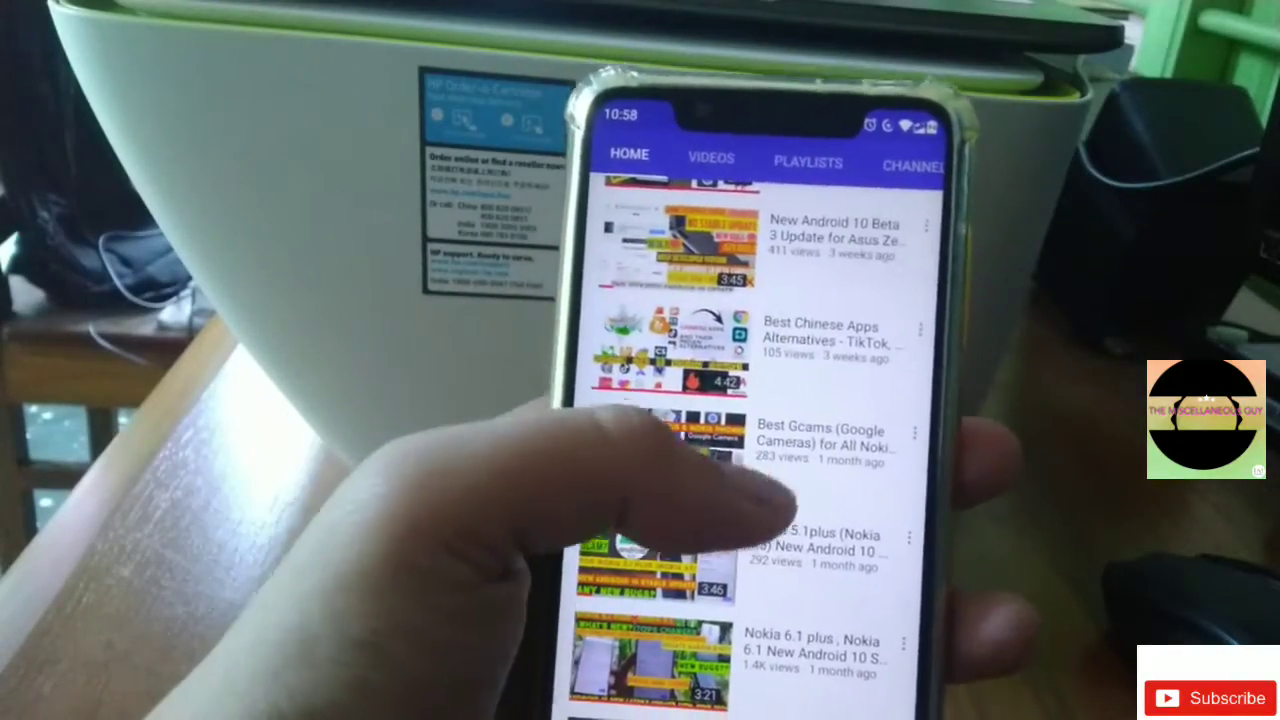
- Open The Miscellaneous Guy's About tab and scroll through its description and links
click(660, 440)
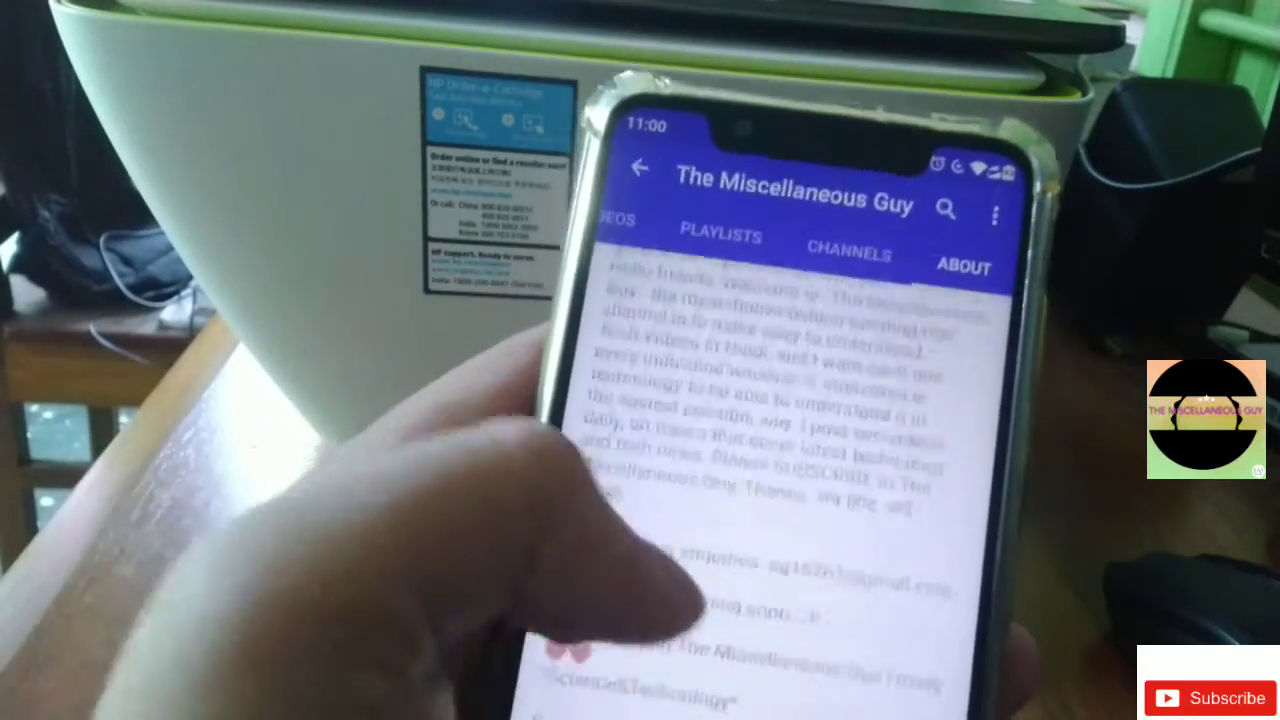
scroll(down, 3)
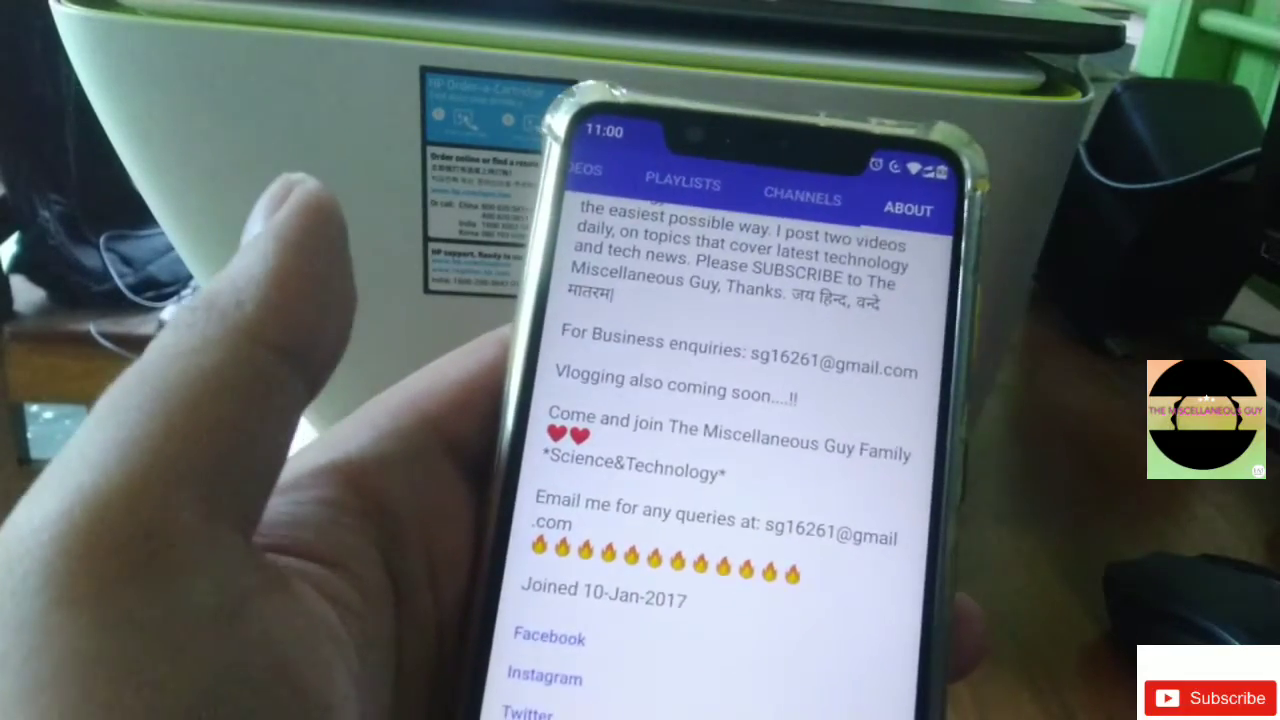